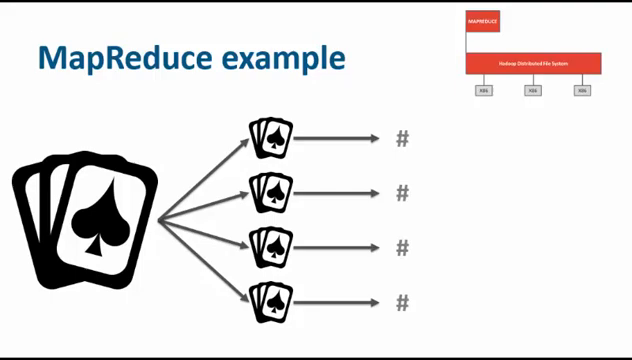
# Advance the slide animation to reveal the bracket labelled 'Add to yield answer' over the four pile counts
pyautogui.press('right')
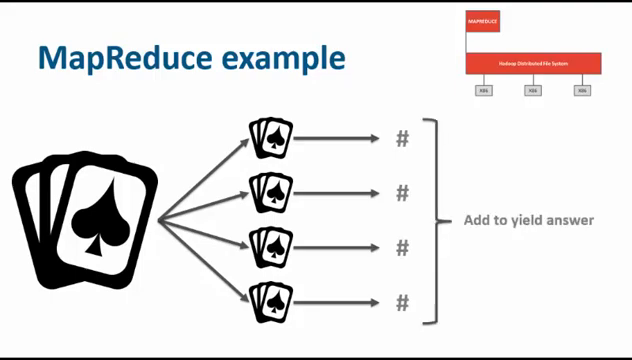